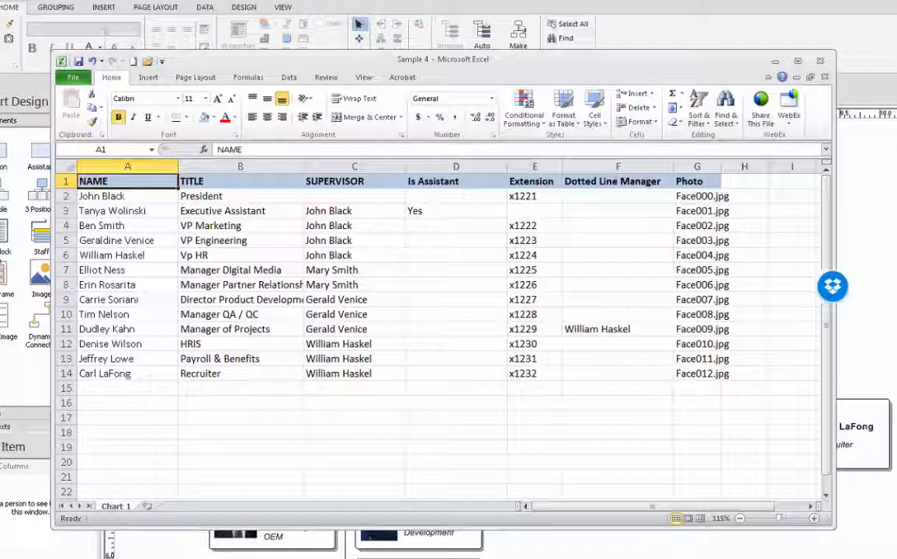
pyautogui.click(239, 180)
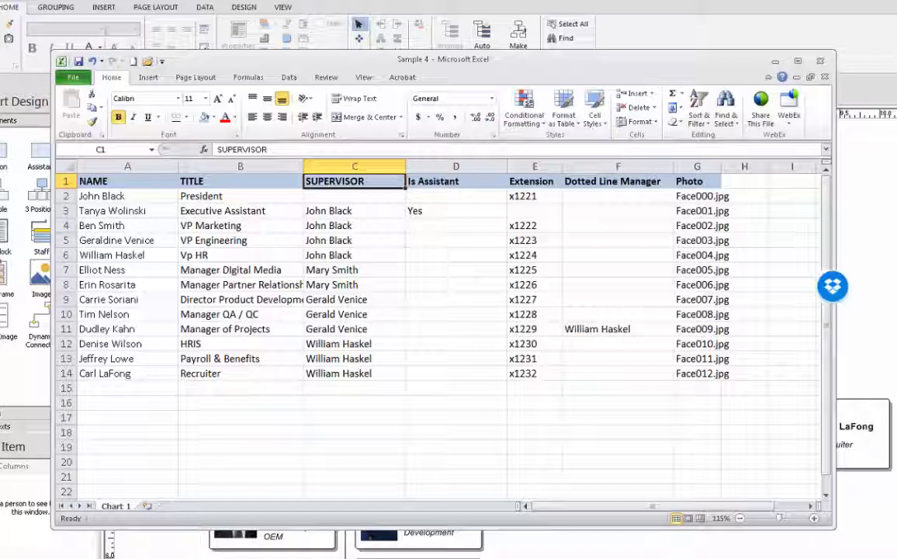
pyautogui.click(240, 180)
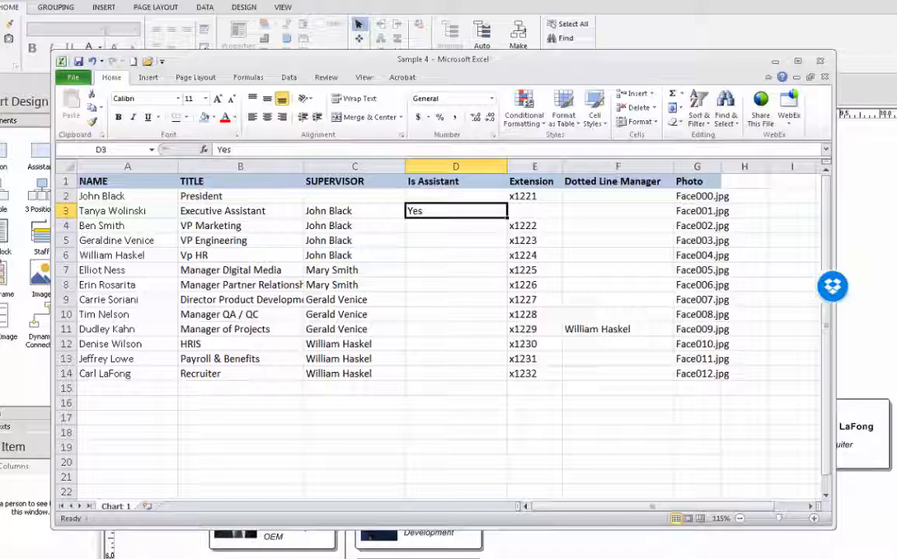
pyautogui.click(534, 195)
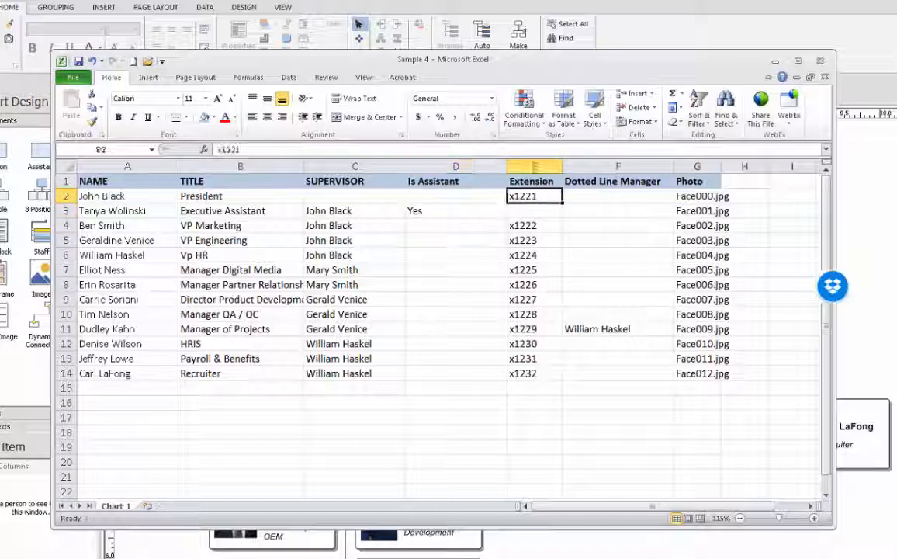
pyautogui.click(617, 196)
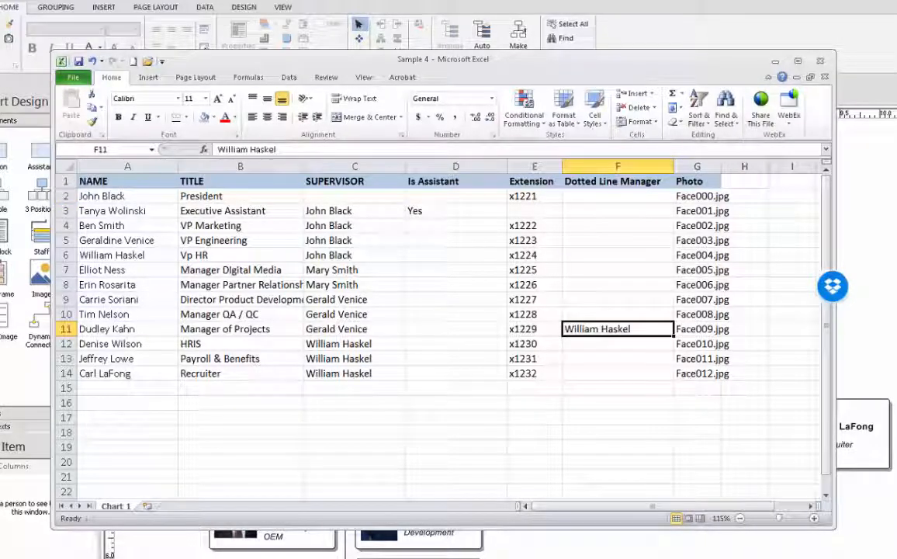
pyautogui.click(697, 180)
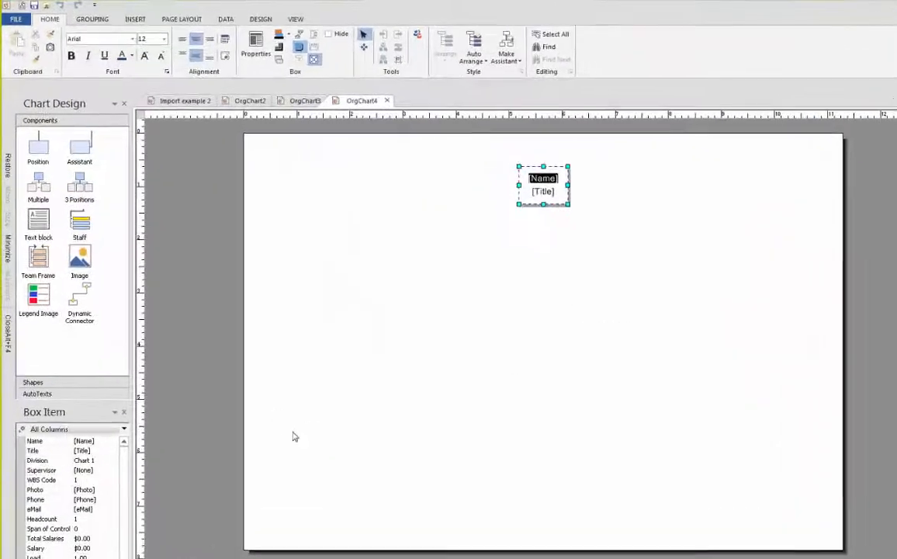
# Step: Start the Import wizard from the Data tab with Microsoft Excel File as the data source
pyautogui.click(226, 19)
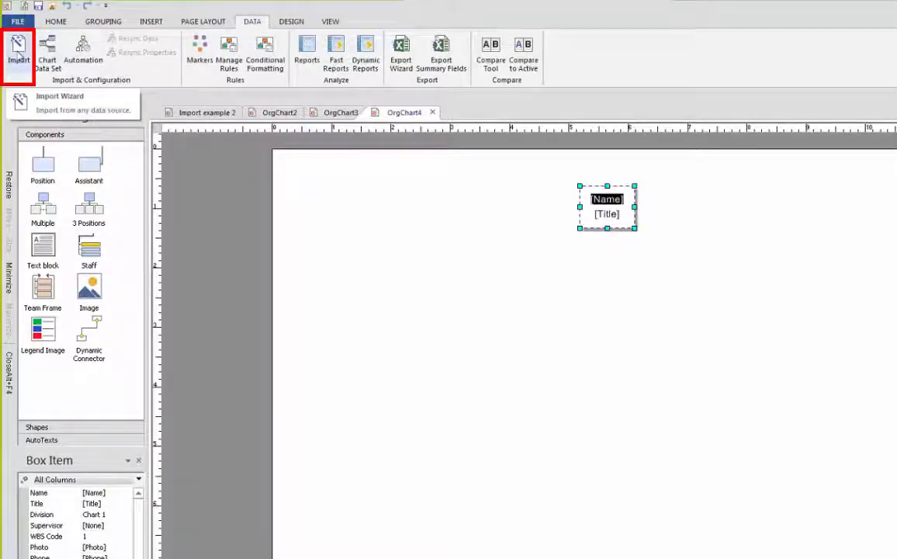
pyautogui.click(19, 54)
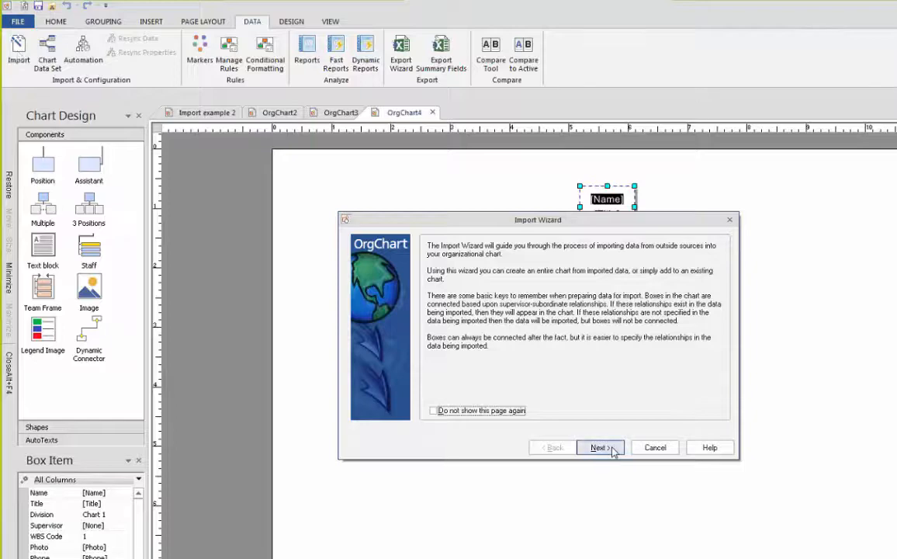
pyautogui.click(596, 446)
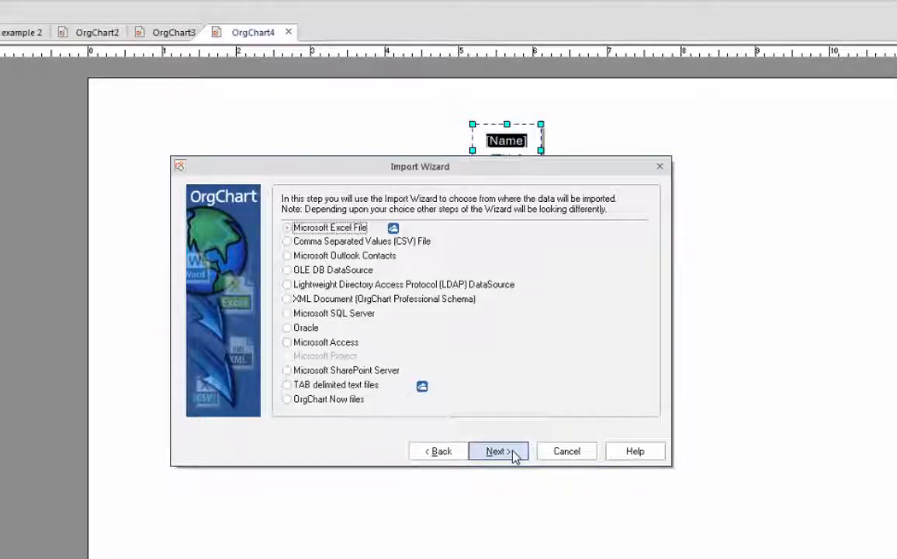
pyautogui.click(329, 226)
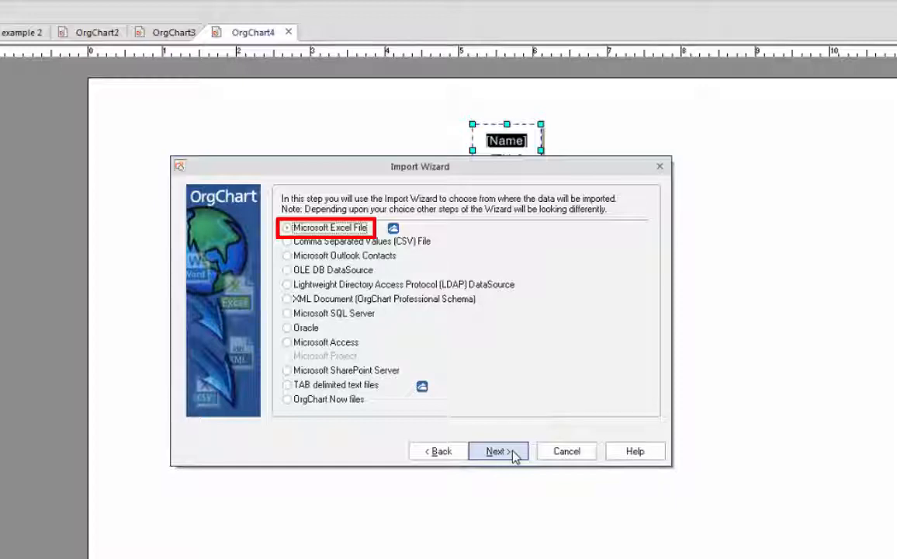
pyautogui.click(496, 450)
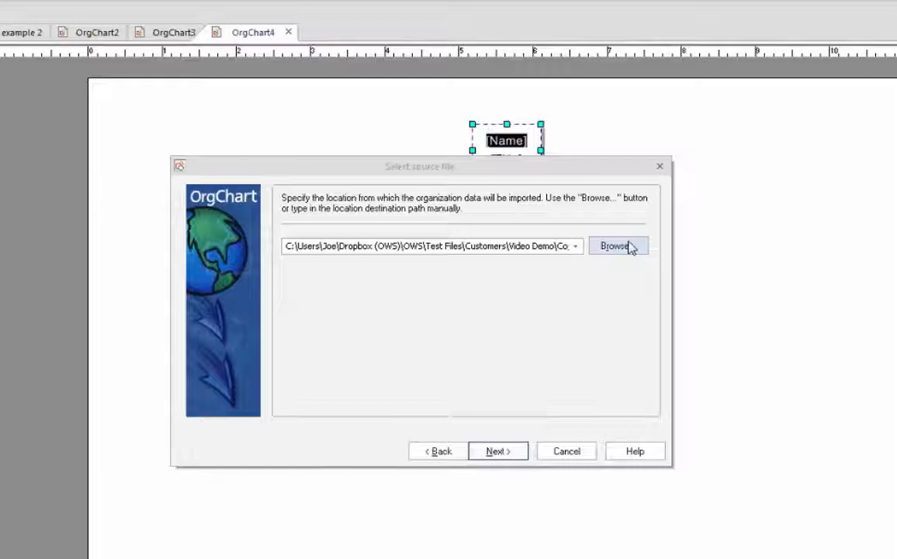
# Step: Use the Sample 4 spreadsheet as the source and continue past its Chart 1 table preview
pyautogui.click(612, 245)
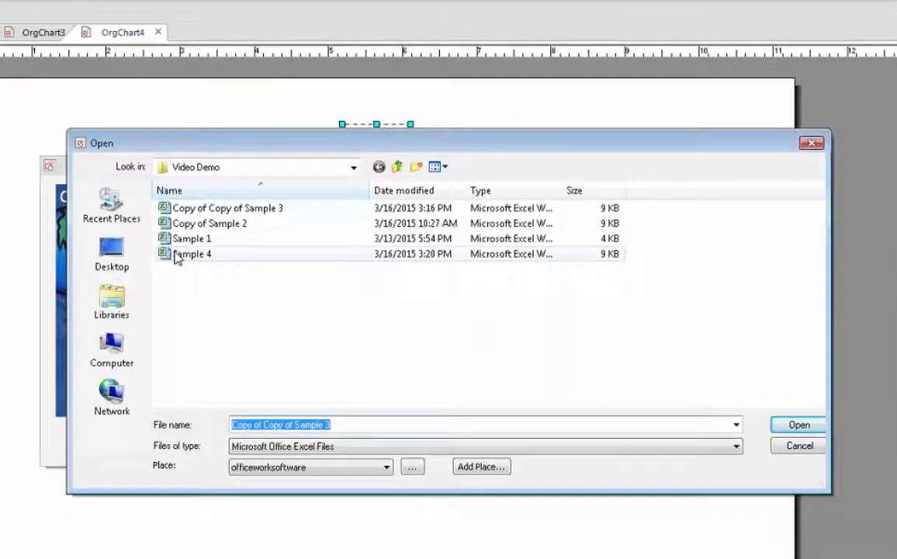
pyautogui.click(798, 425)
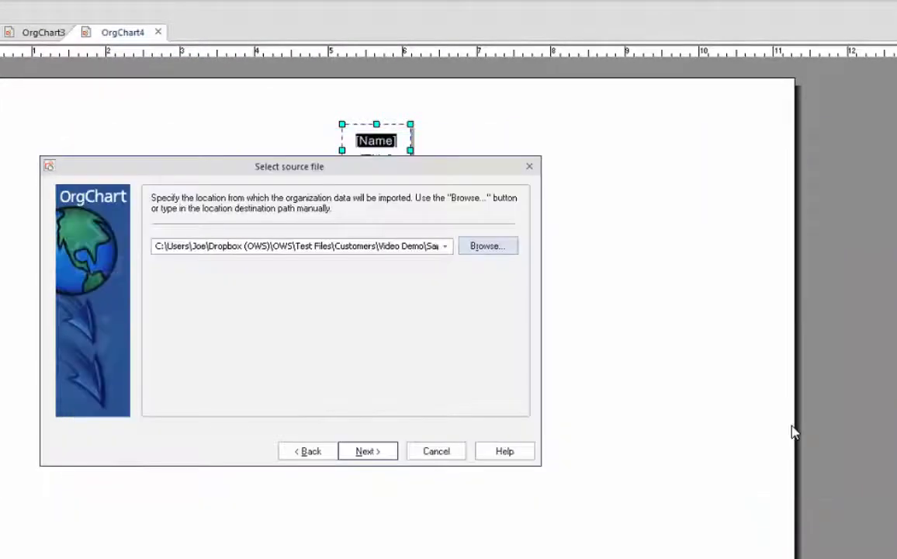
pyautogui.click(366, 450)
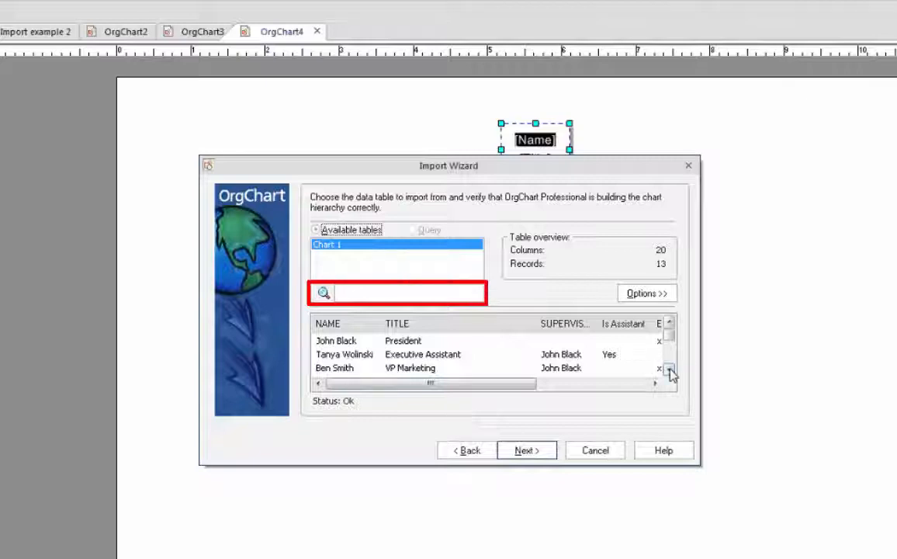
pyautogui.click(669, 370)
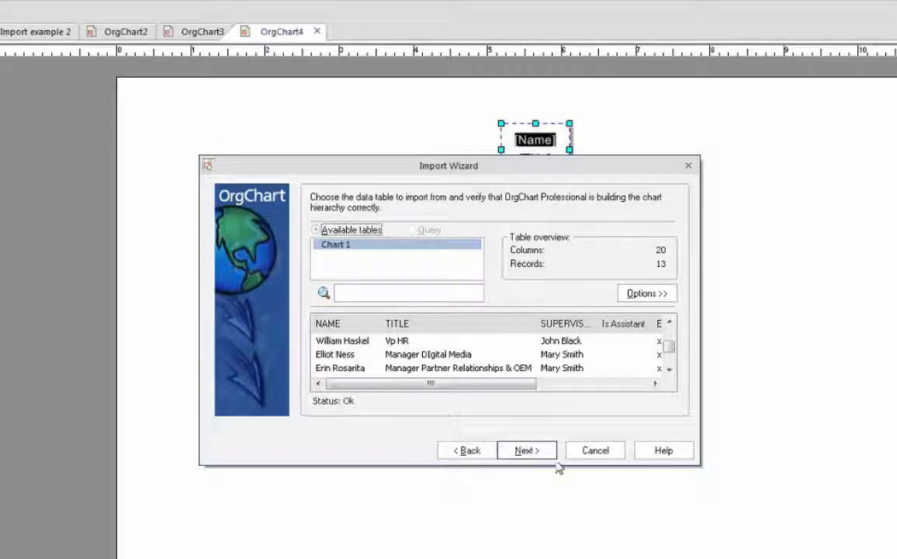
pyautogui.click(526, 450)
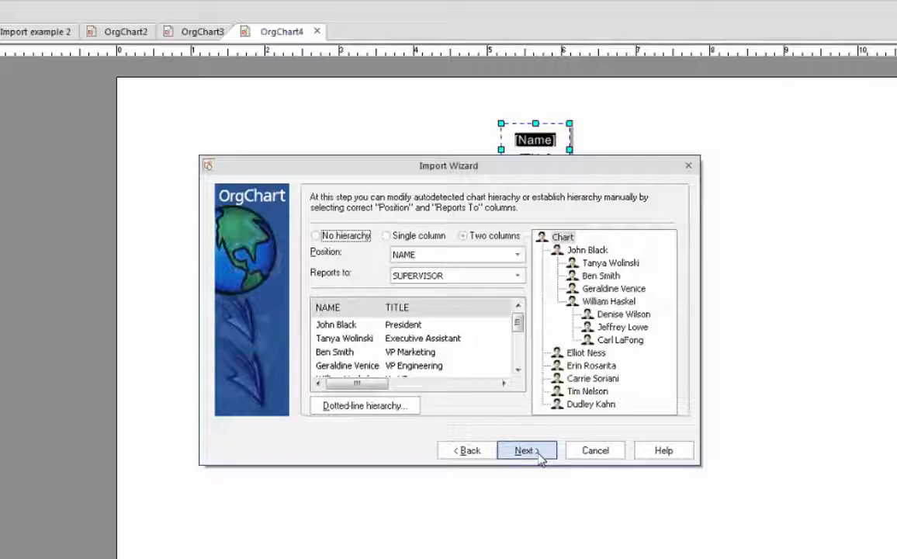
pyautogui.click(462, 236)
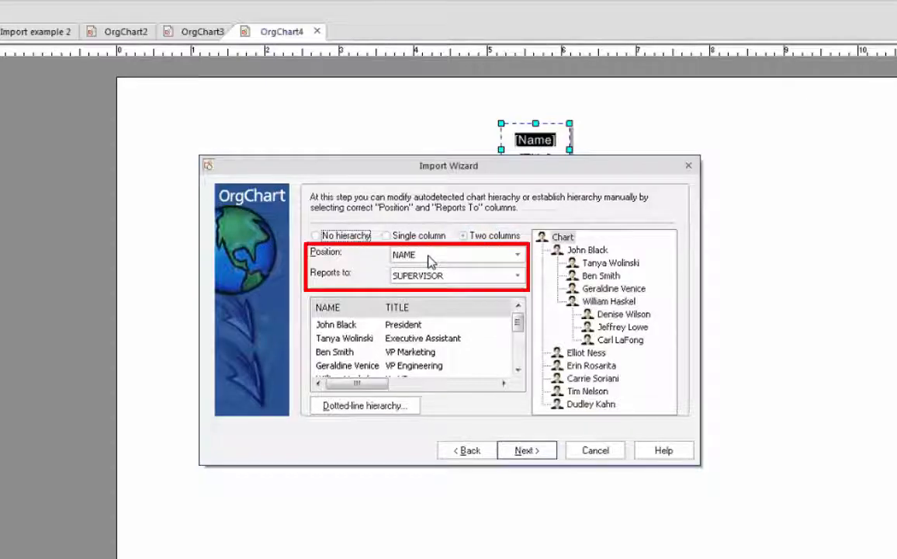
pyautogui.moveTo(426, 281)
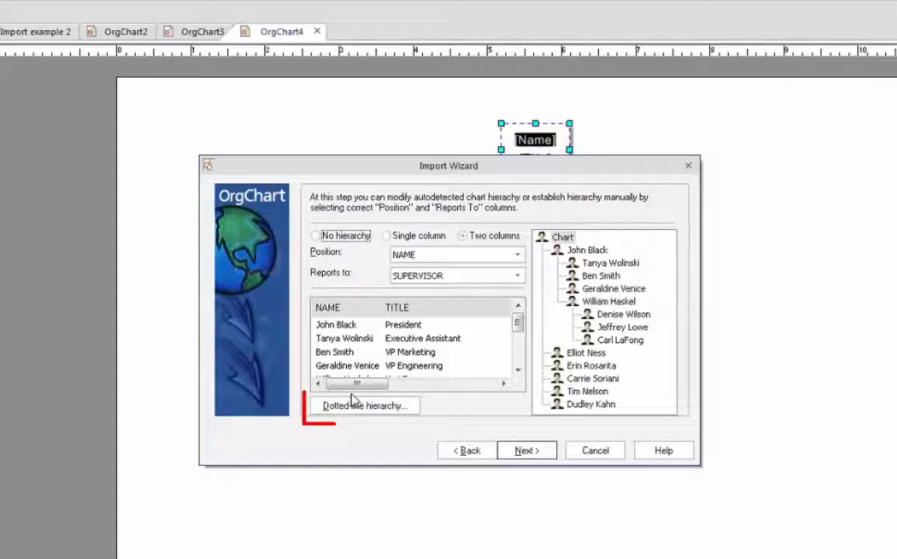
# Step: Define a dotted-line hierarchy where NAME reports to the Dotted Line Manager column
pyautogui.click(365, 405)
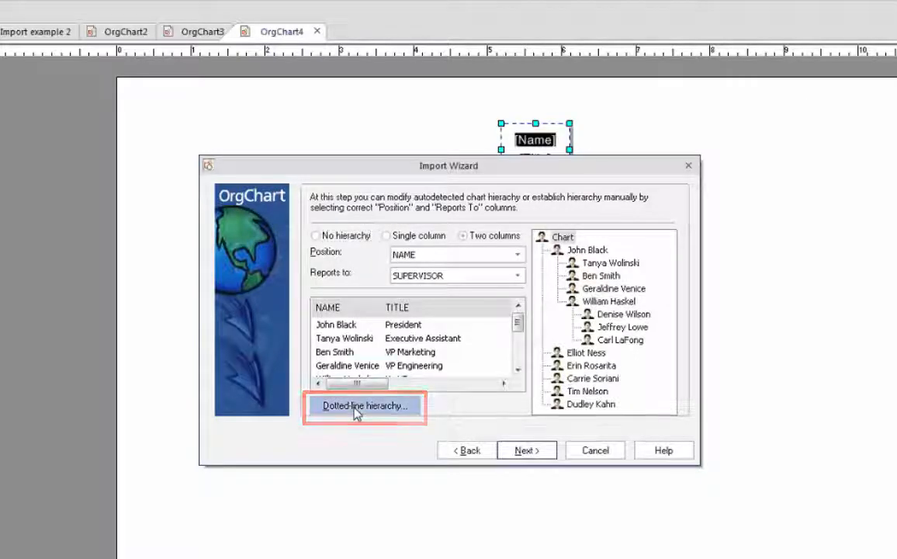
pyautogui.click(365, 405)
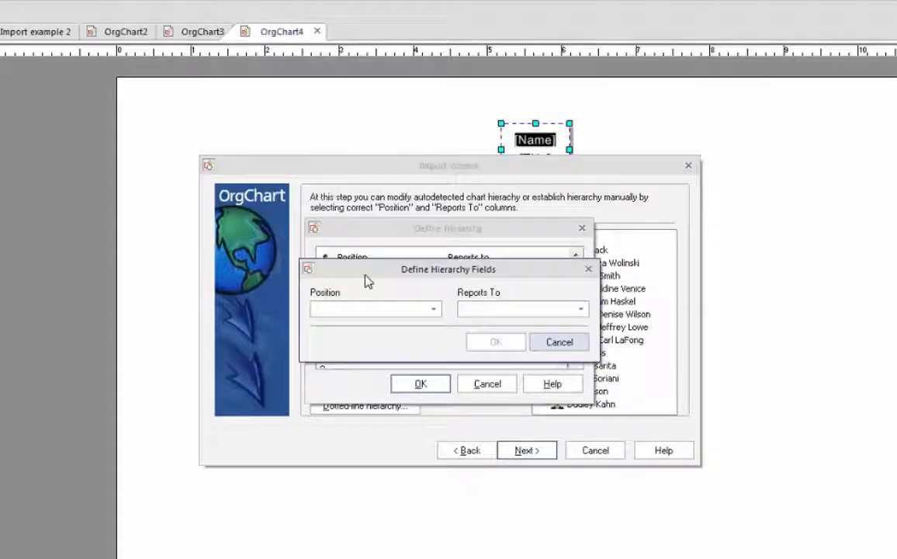
pyautogui.click(432, 307)
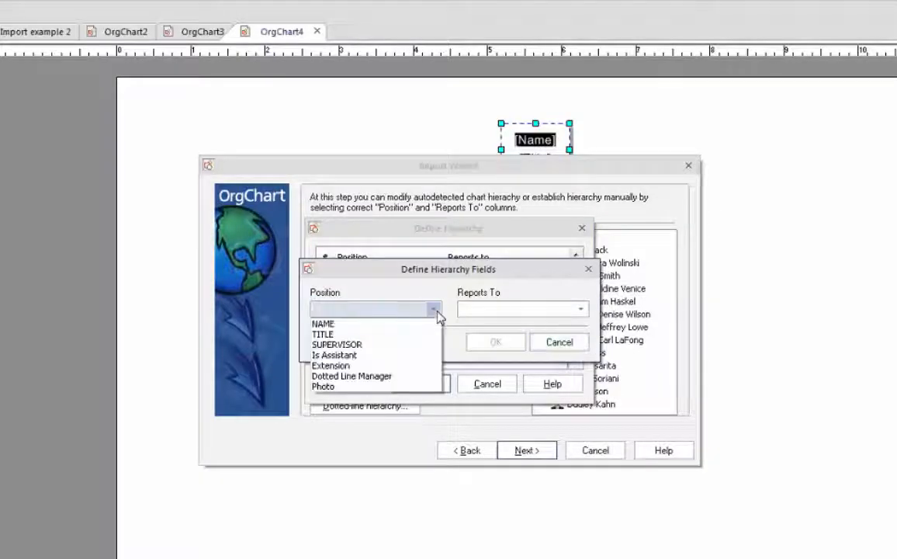
pyautogui.click(322, 325)
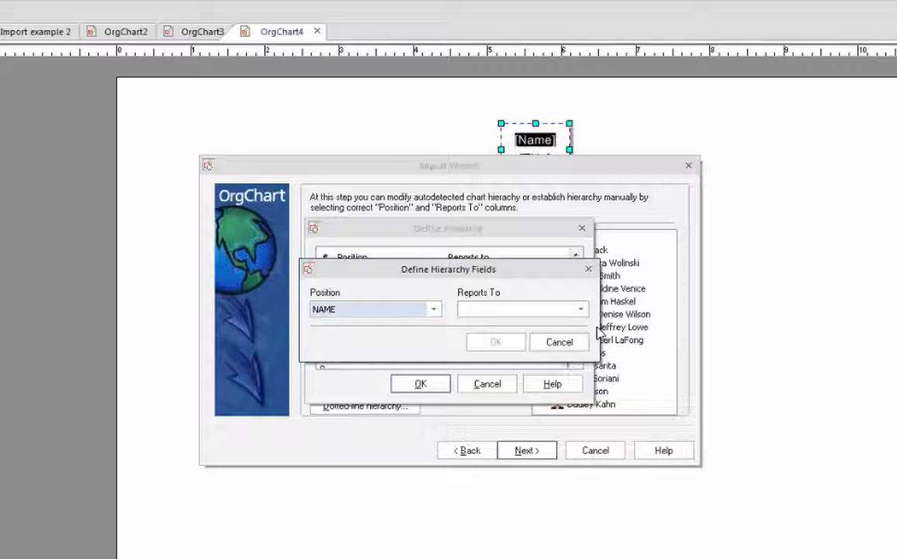
pyautogui.click(580, 309)
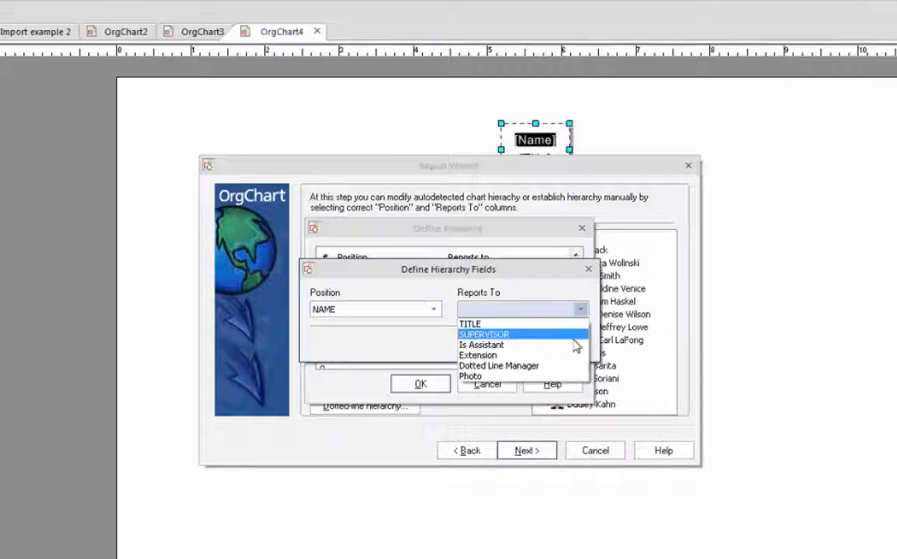
pyautogui.click(499, 367)
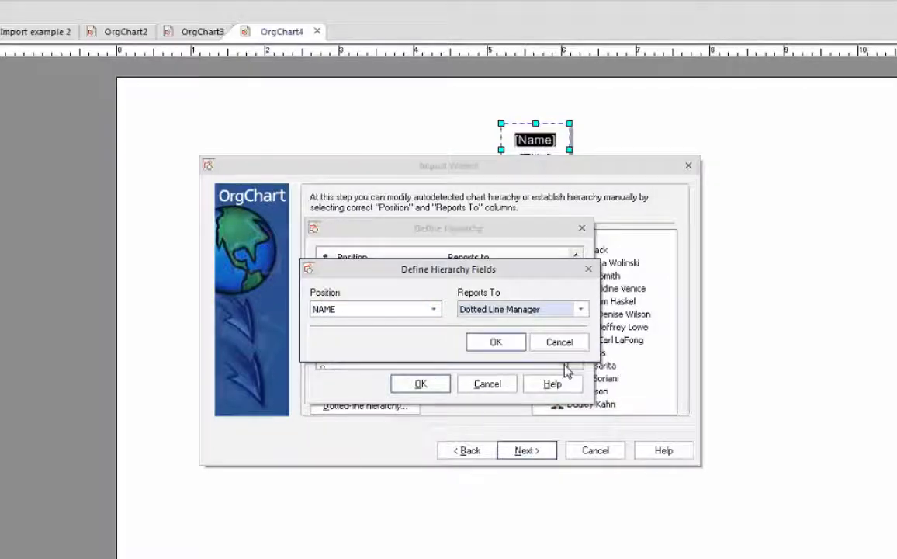
pyautogui.click(495, 341)
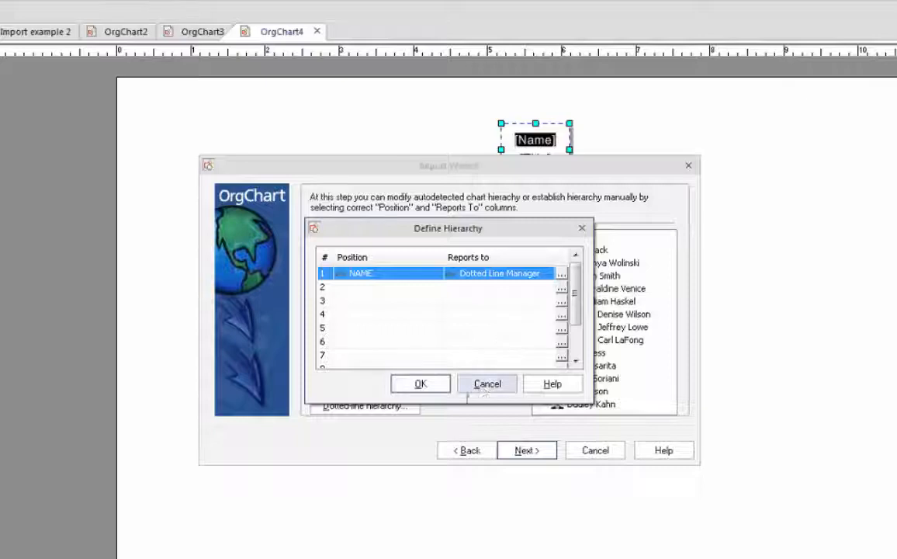
pyautogui.click(419, 385)
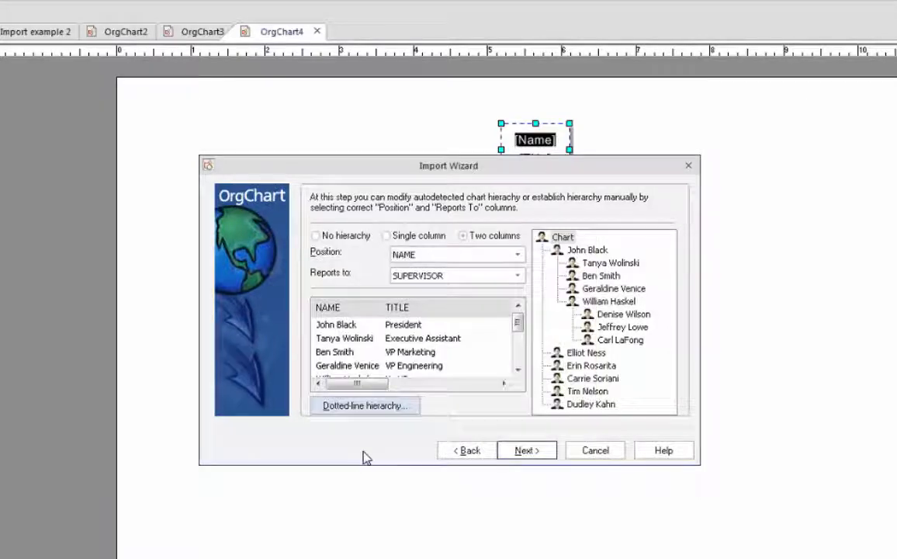
pyautogui.moveTo(360, 458)
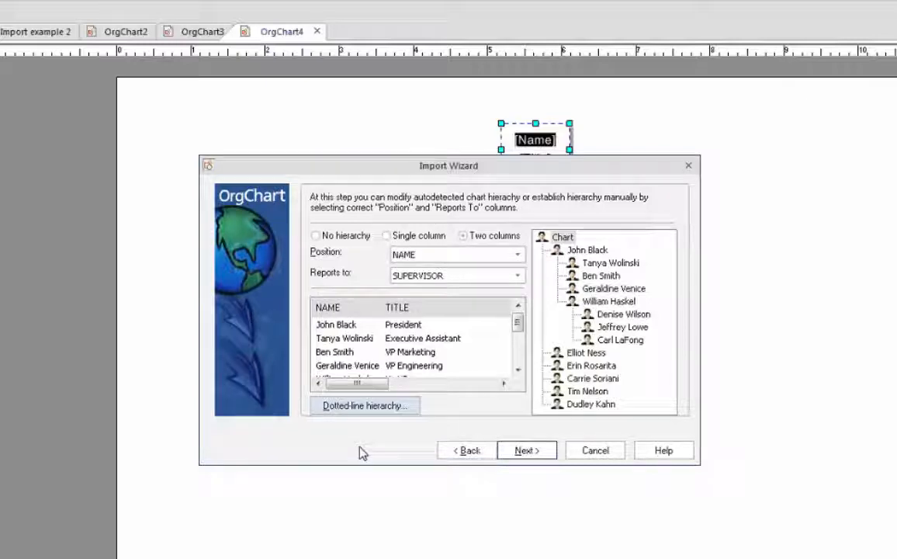
pyautogui.moveTo(363, 441)
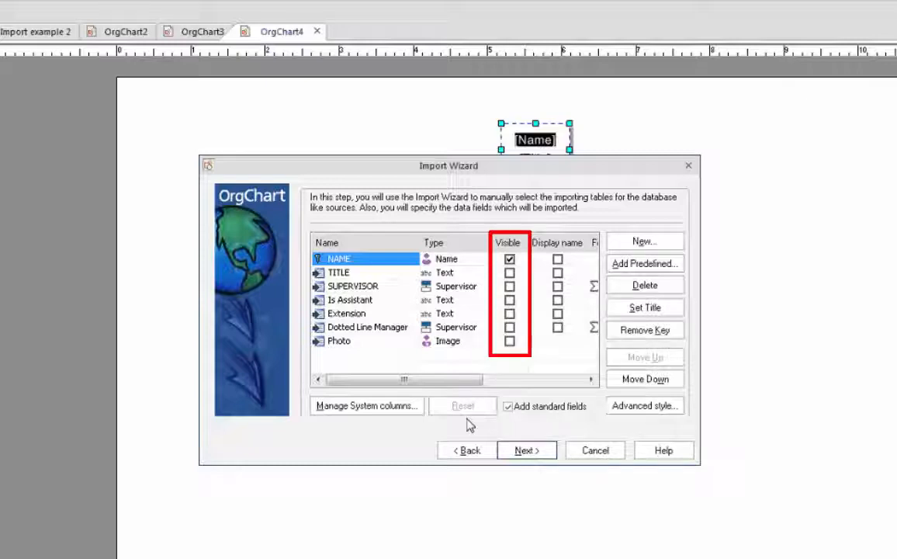
pyautogui.moveTo(501, 399)
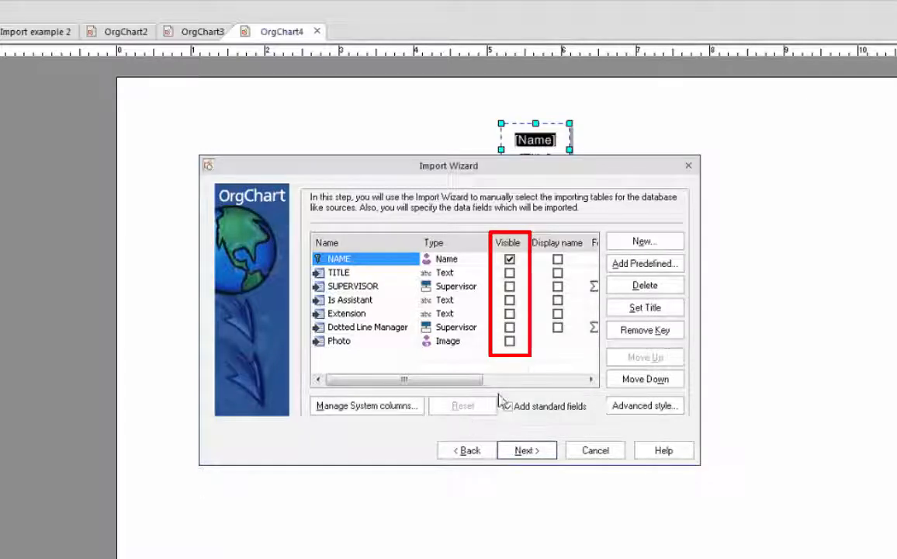
# Step: Mark the NAME and TITLE fields visible in the chart boxes
pyautogui.click(509, 257)
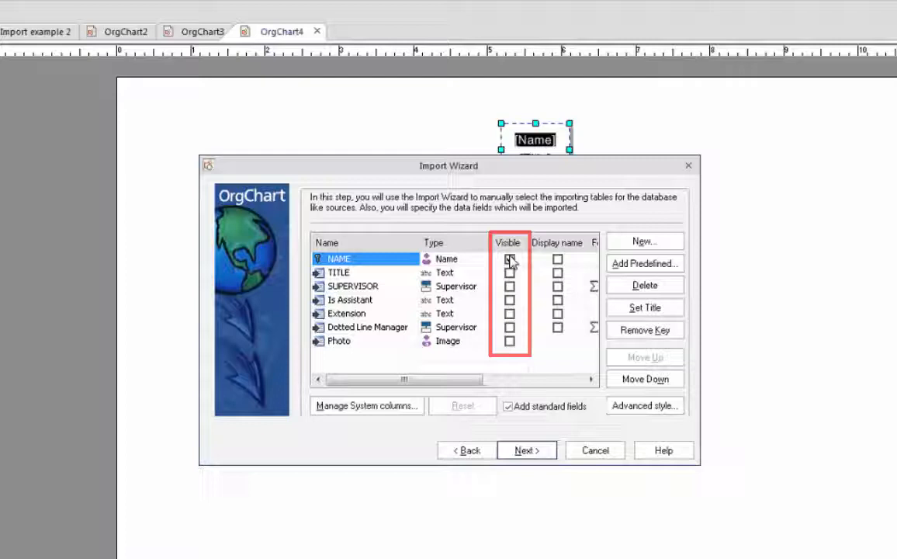
pyautogui.click(509, 258)
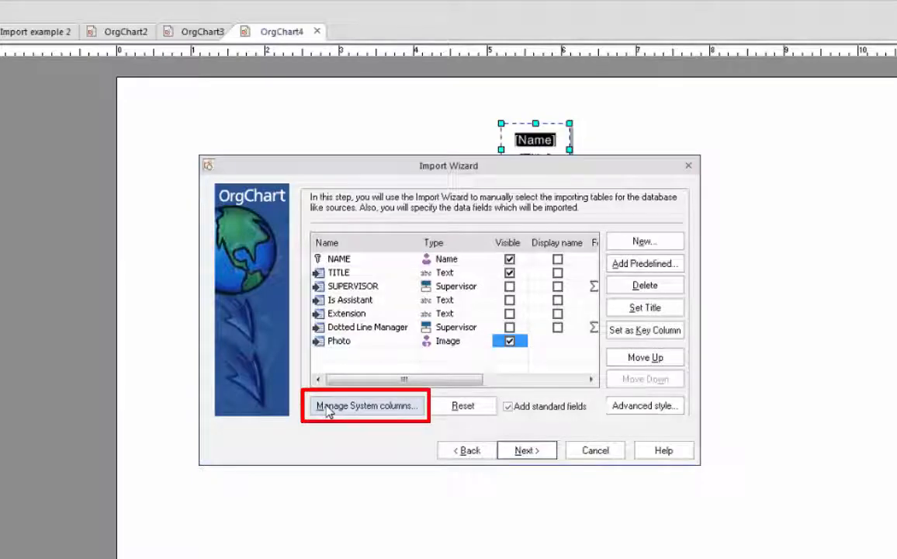
# Step: Map the Is Assistant column to the IsAssistant system column, accepting the data type warning
pyautogui.click(366, 405)
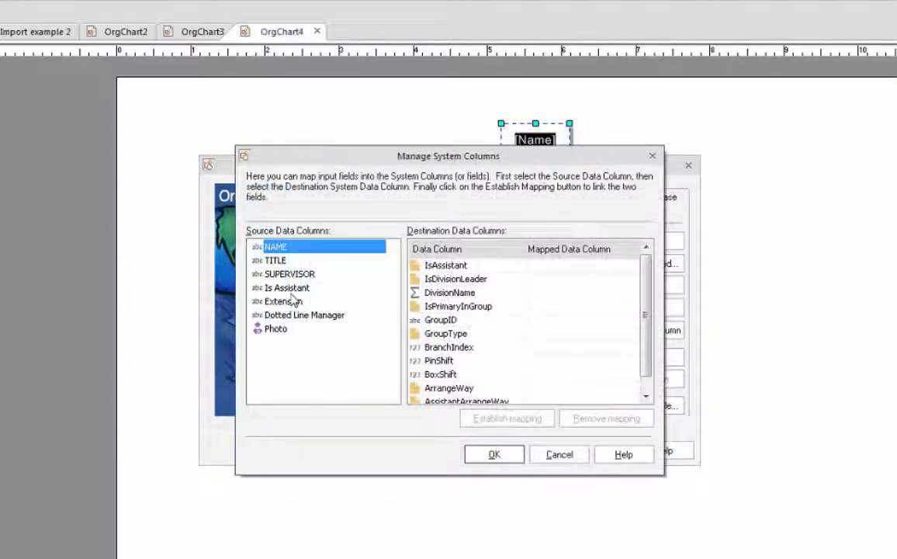
pyautogui.click(287, 287)
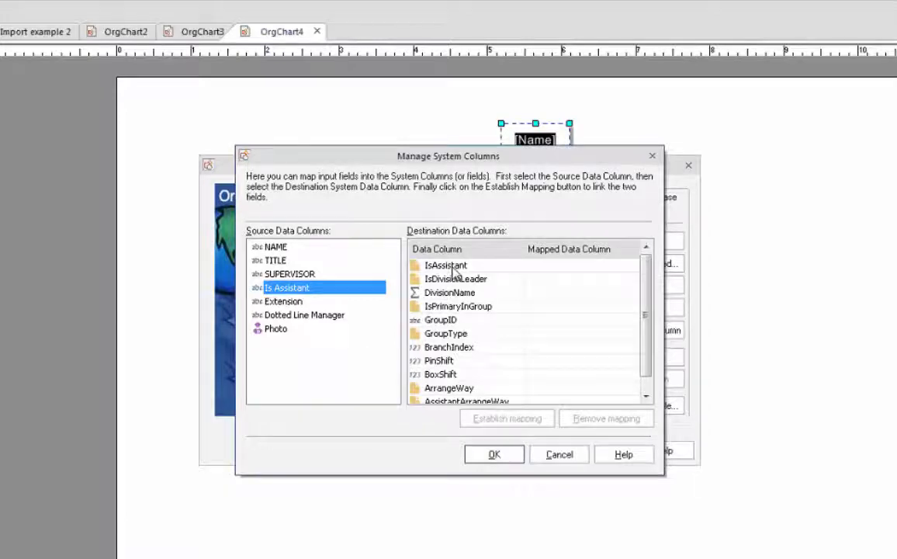
pyautogui.click(506, 419)
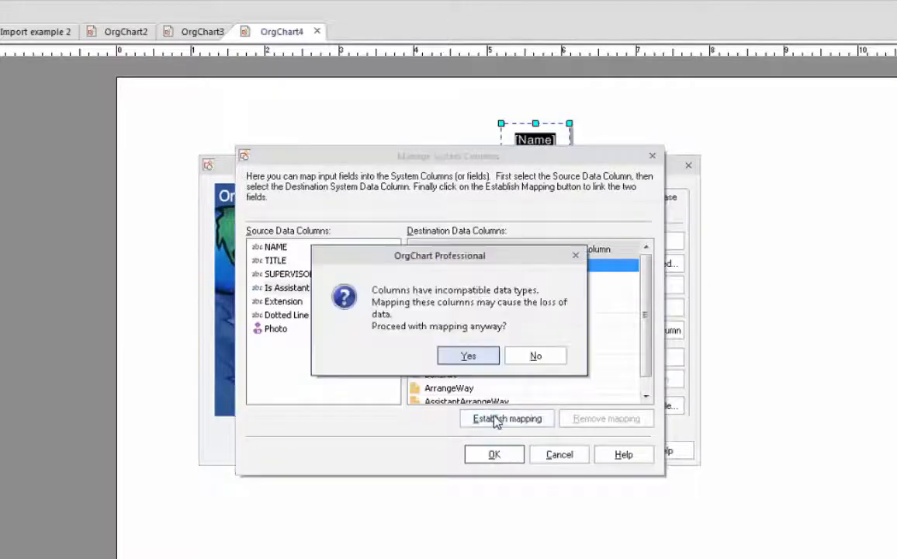
pyautogui.click(467, 355)
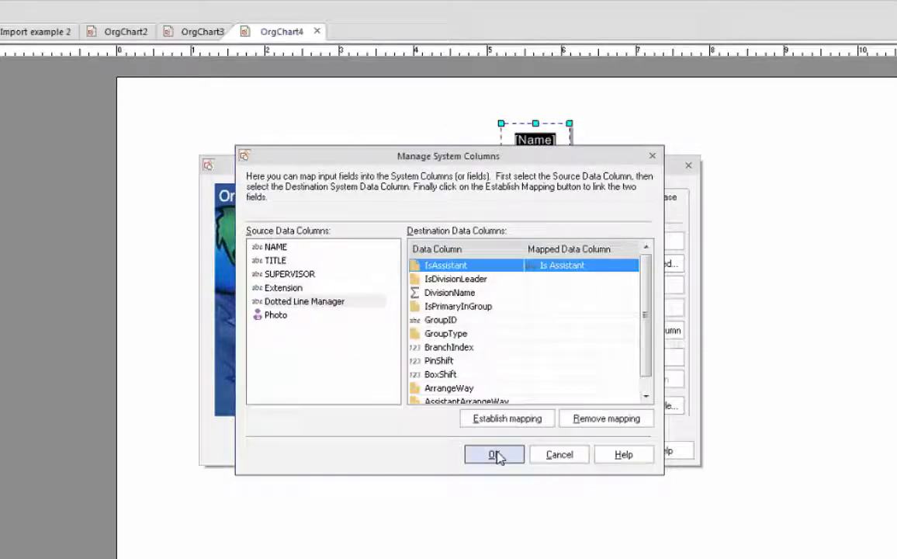
pyautogui.click(493, 453)
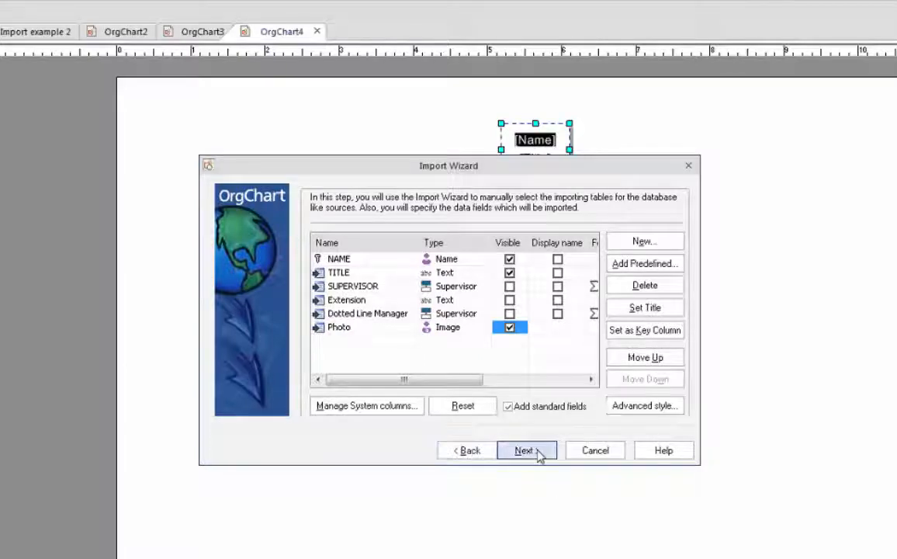
# Step: Continue through the divisions and progress report steps and execute the import
pyautogui.click(526, 450)
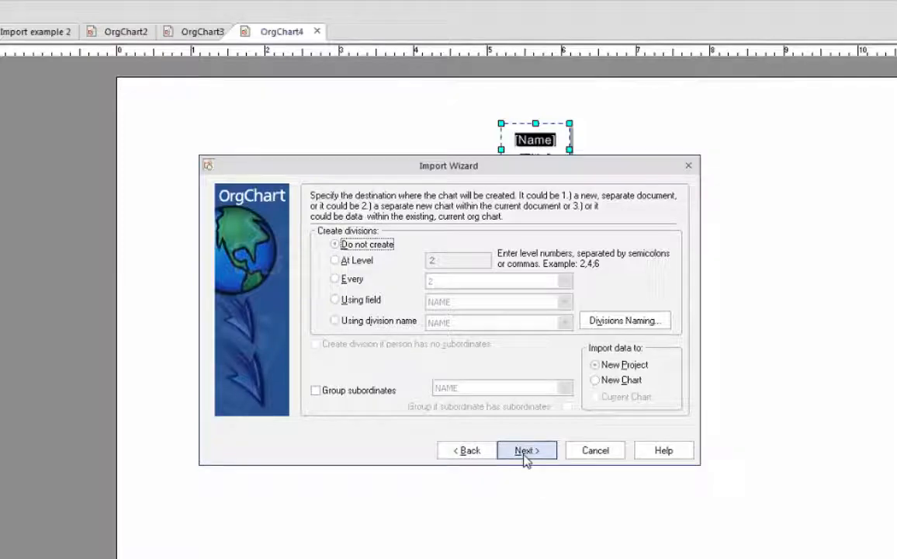
pyautogui.click(526, 450)
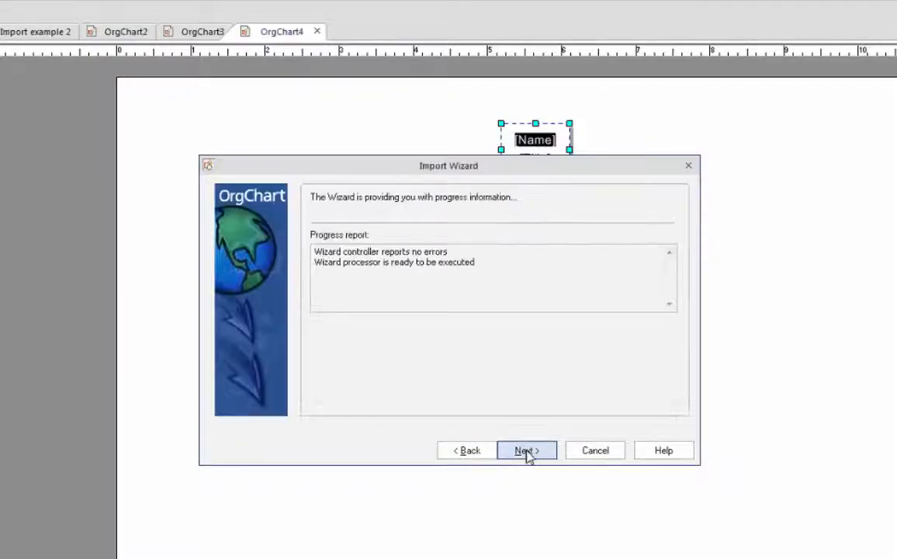
pyautogui.click(526, 450)
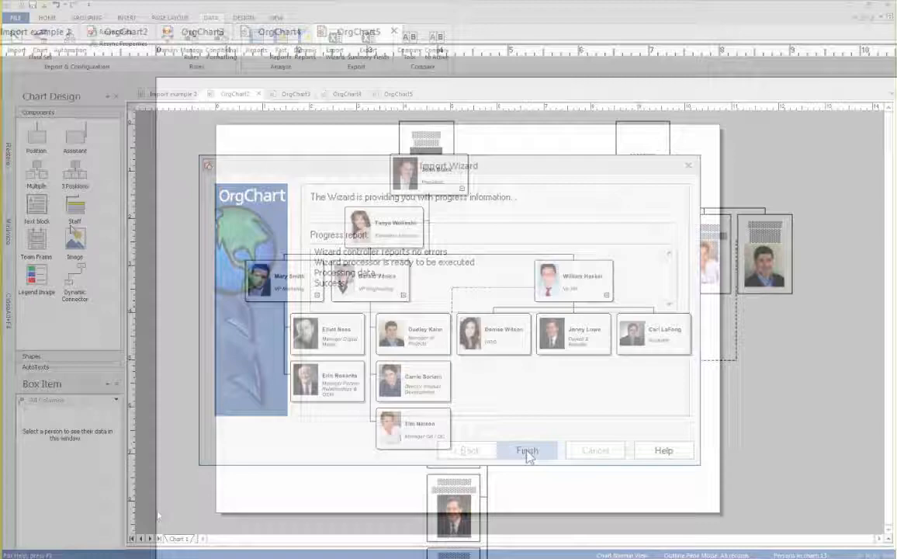
pyautogui.click(528, 450)
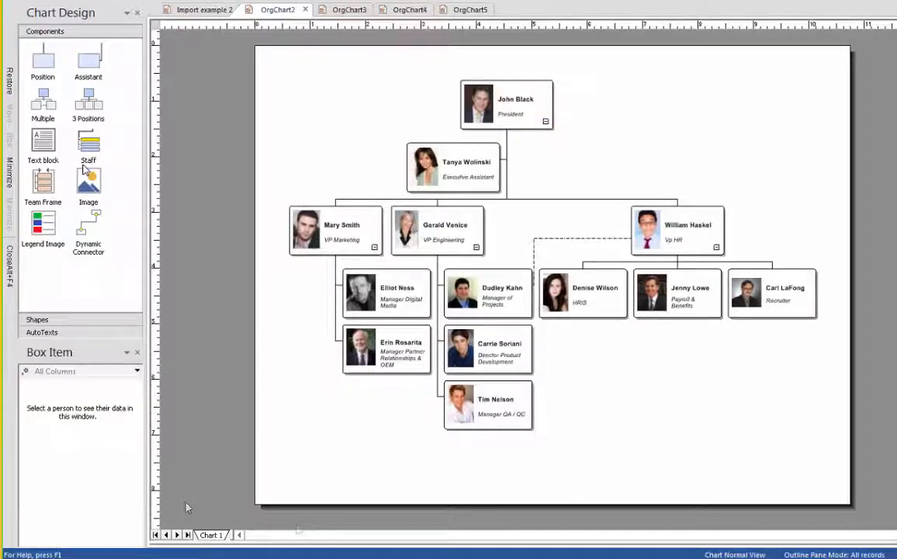
pyautogui.click(453, 167)
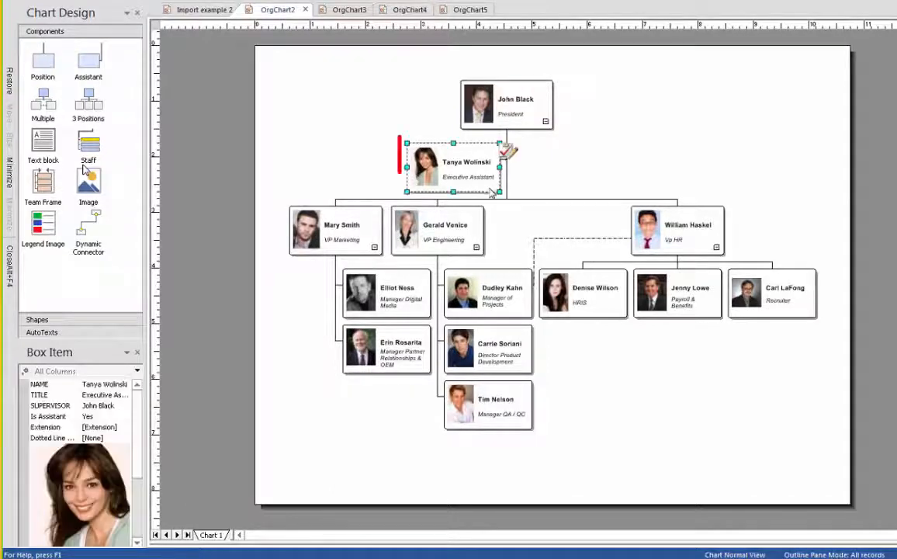